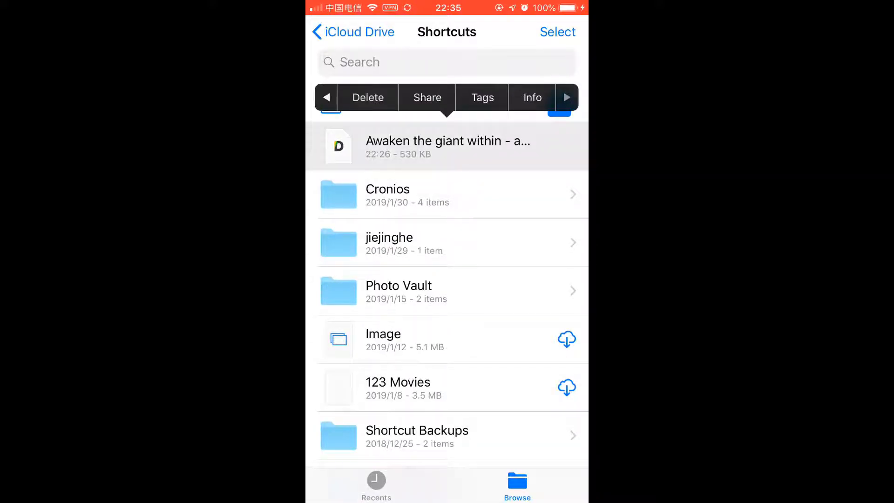
Share the 'Awaken the giant within' ebook from iCloud Drive to the Run Shortcut list.
click(427, 97)
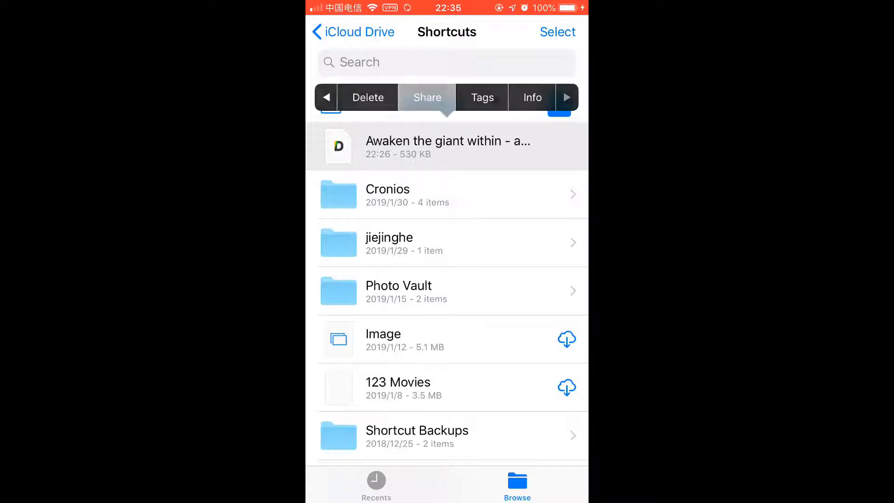
click(427, 97)
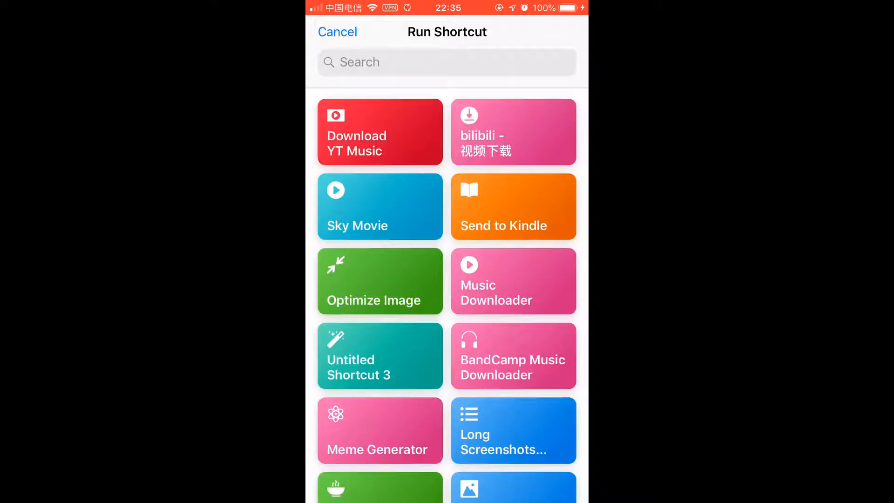
Search for the Ebook Converter shortcut and run it on the ebook file.
text(b)
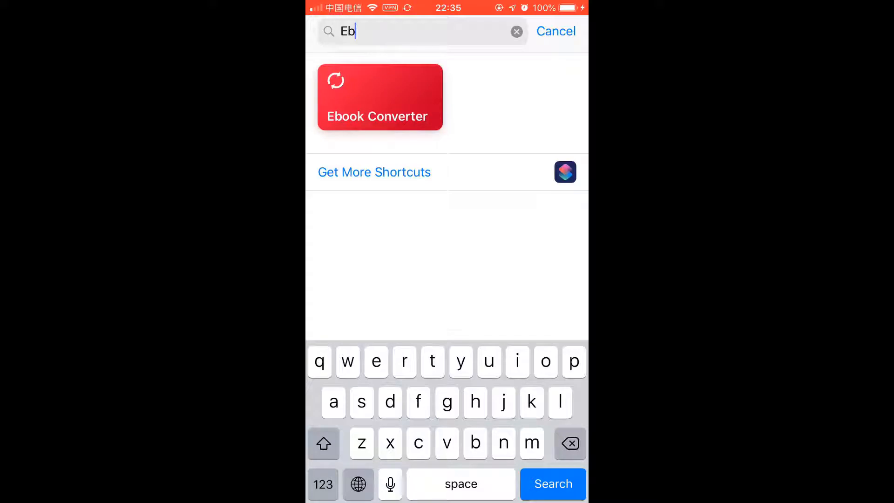
click(379, 97)
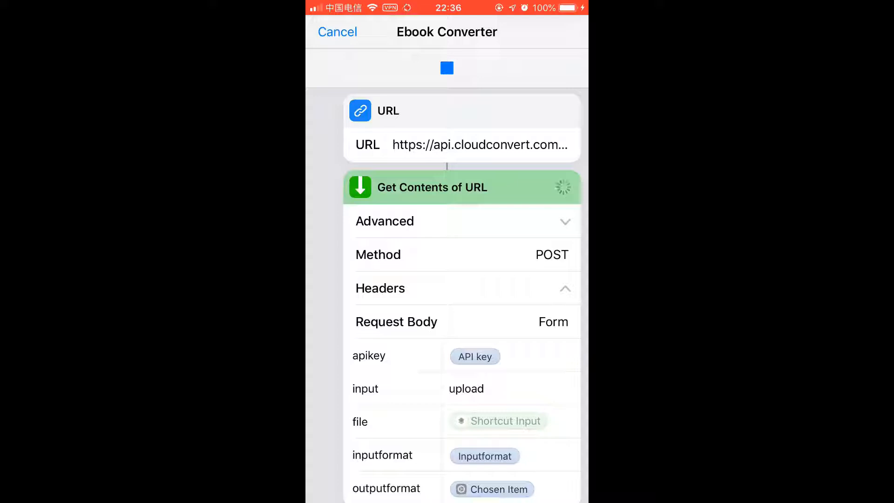
scroll(down, 3)
text(Eboo)
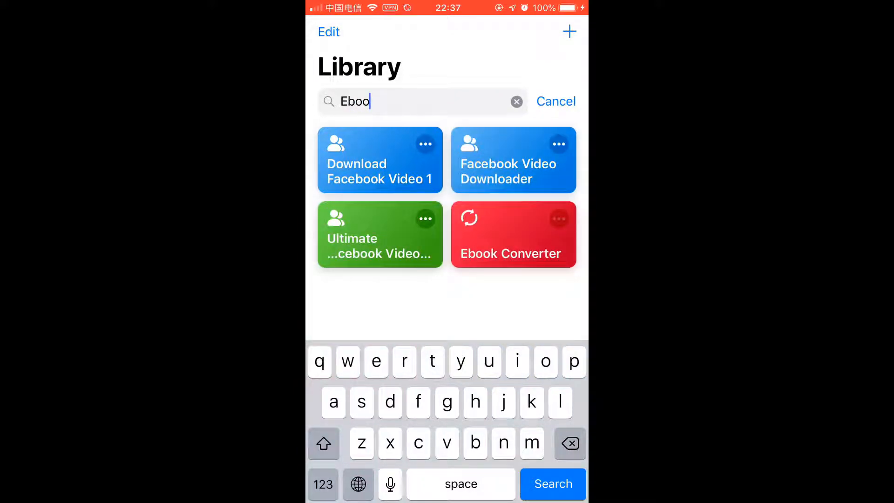
Open the Ebook Converter editor and scroll to its incompatible-file and 'No ebook file input' alerts.
click(552, 484)
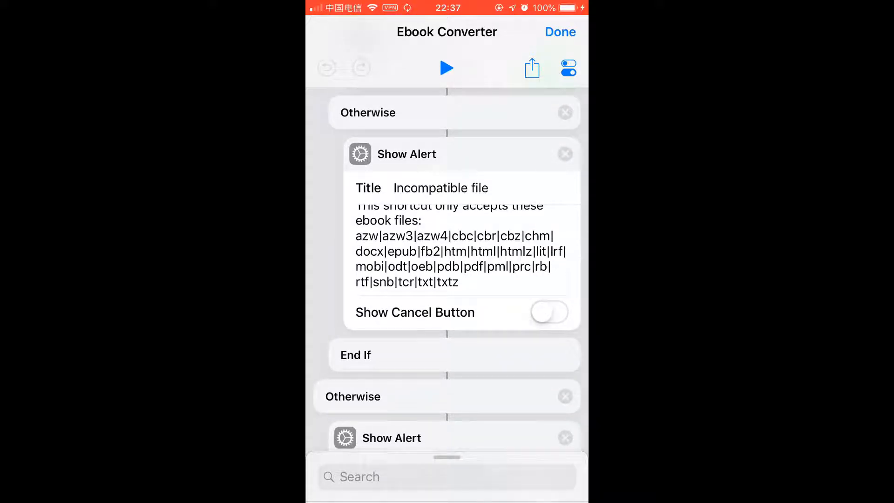
scroll(down, 3)
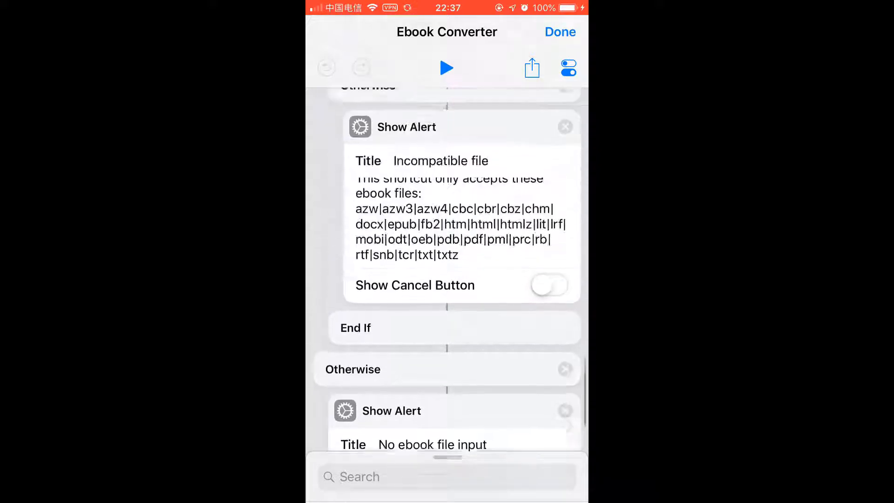